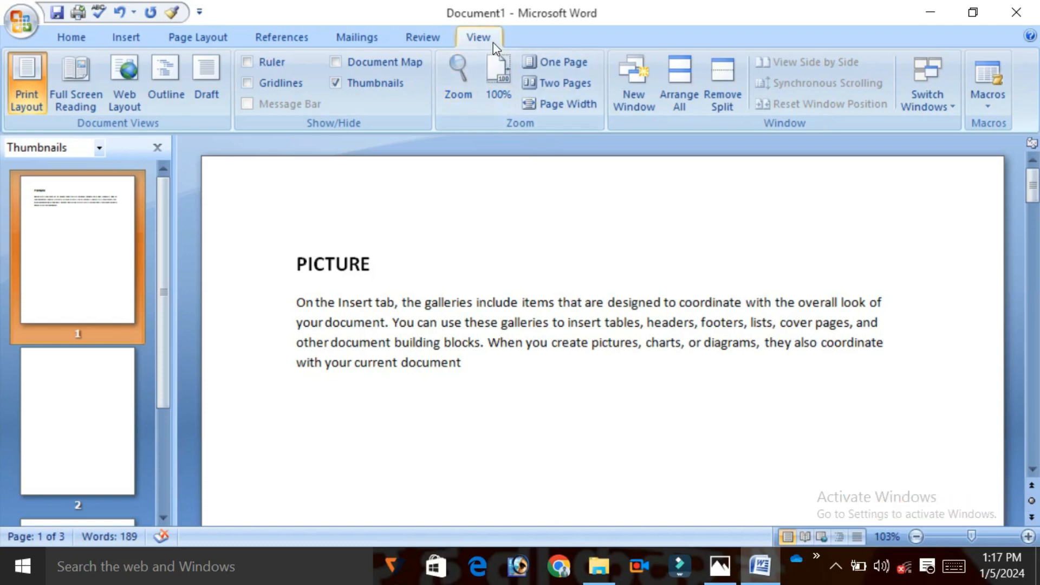
mouse_move(133, 131)
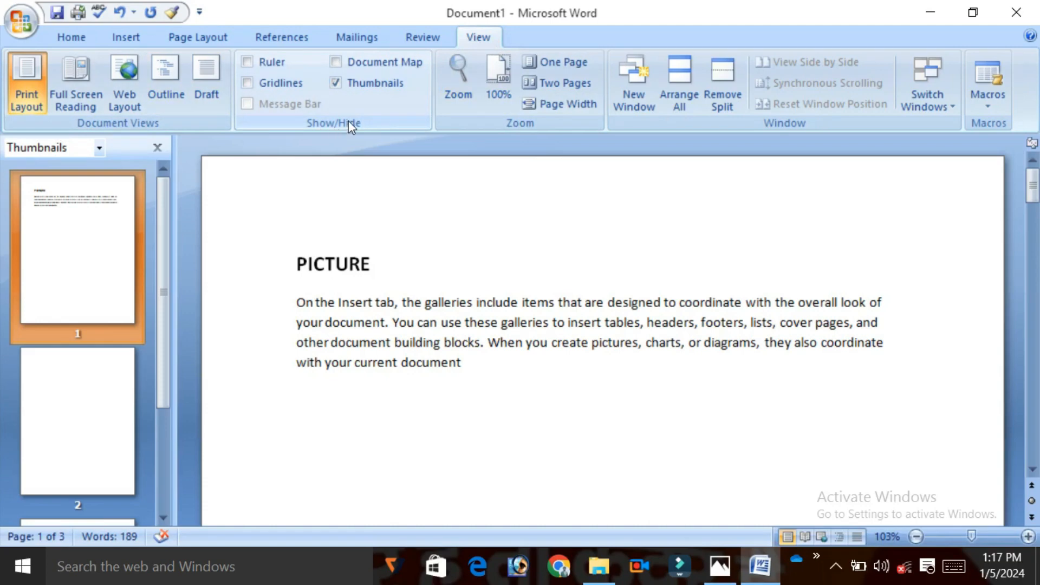
mouse_move(375, 91)
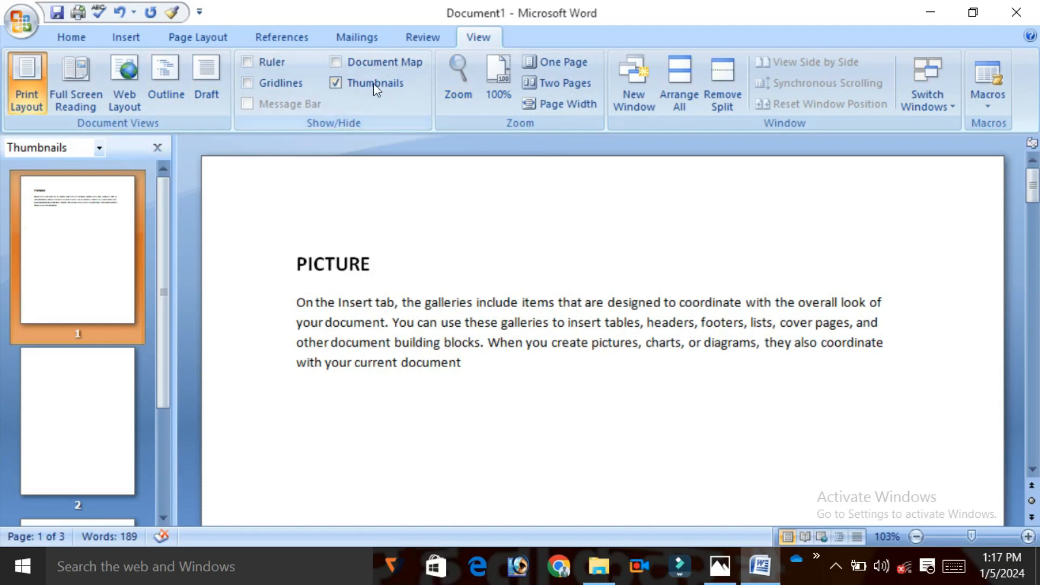
mouse_move(532, 111)
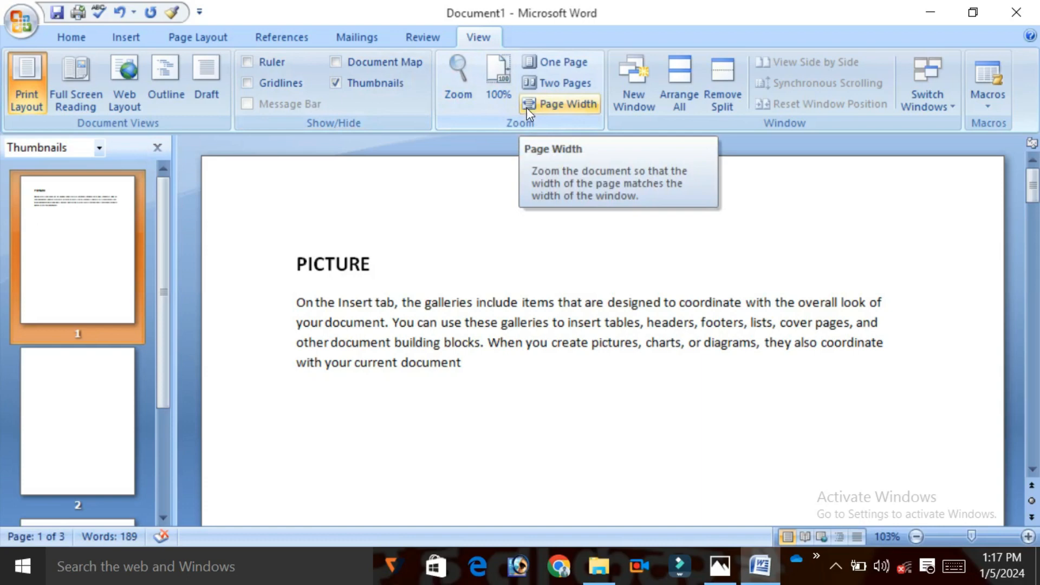
Magnify the document to 200% using the View tab's Zoom dialog.
click(485, 397)
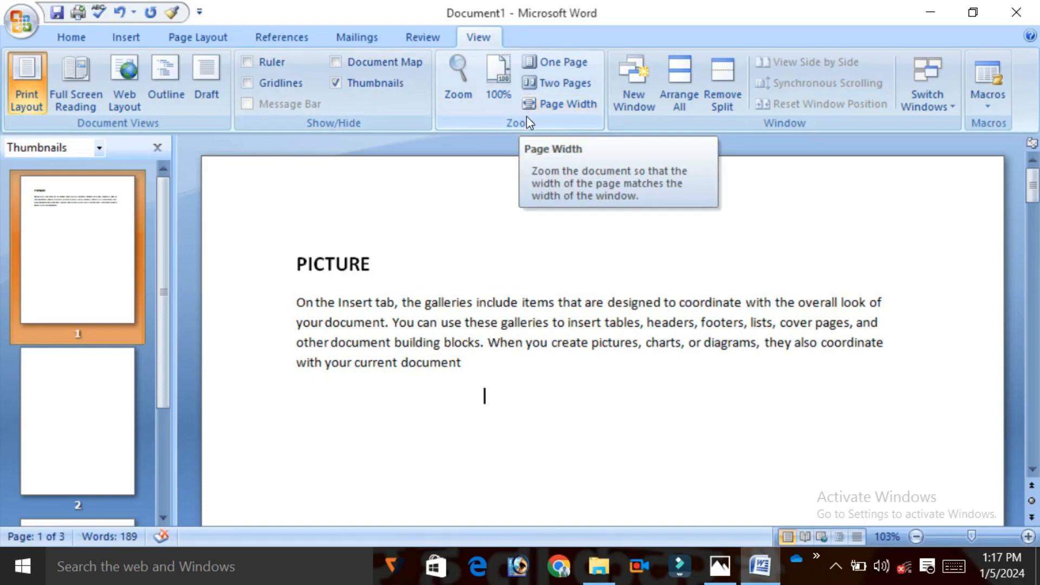
mouse_move(321, 296)
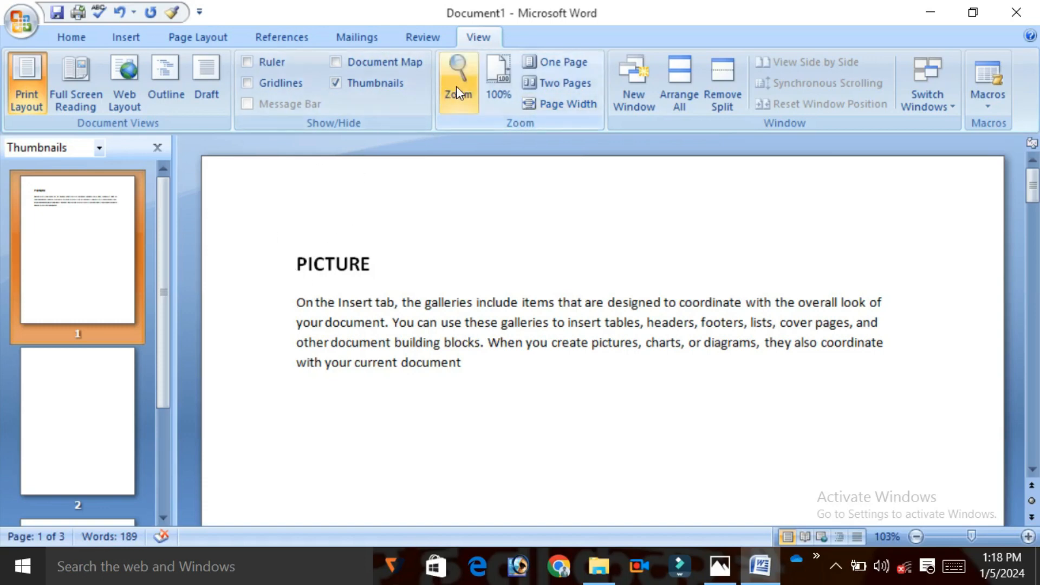
click(457, 75)
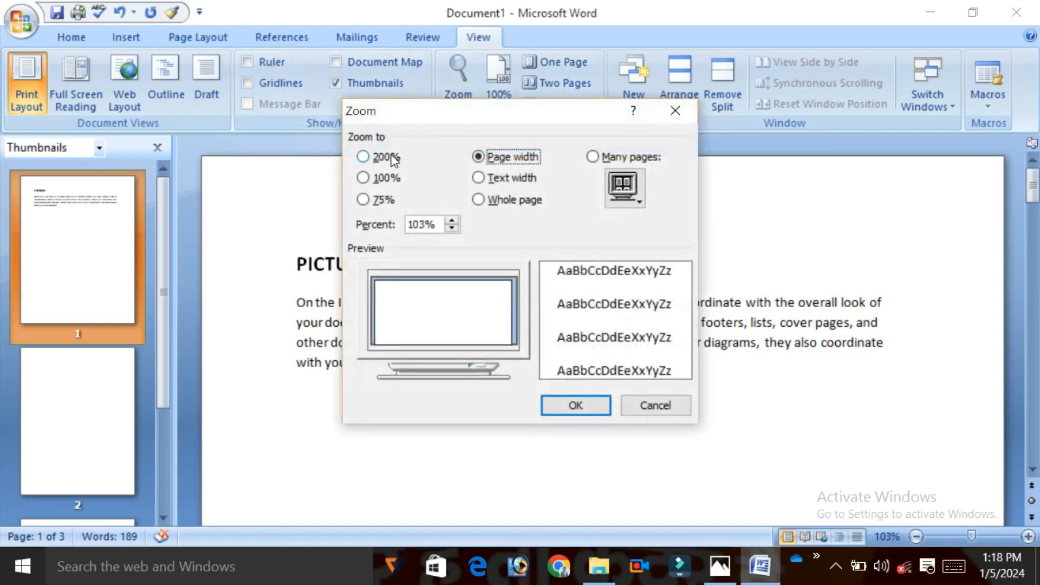
click(576, 405)
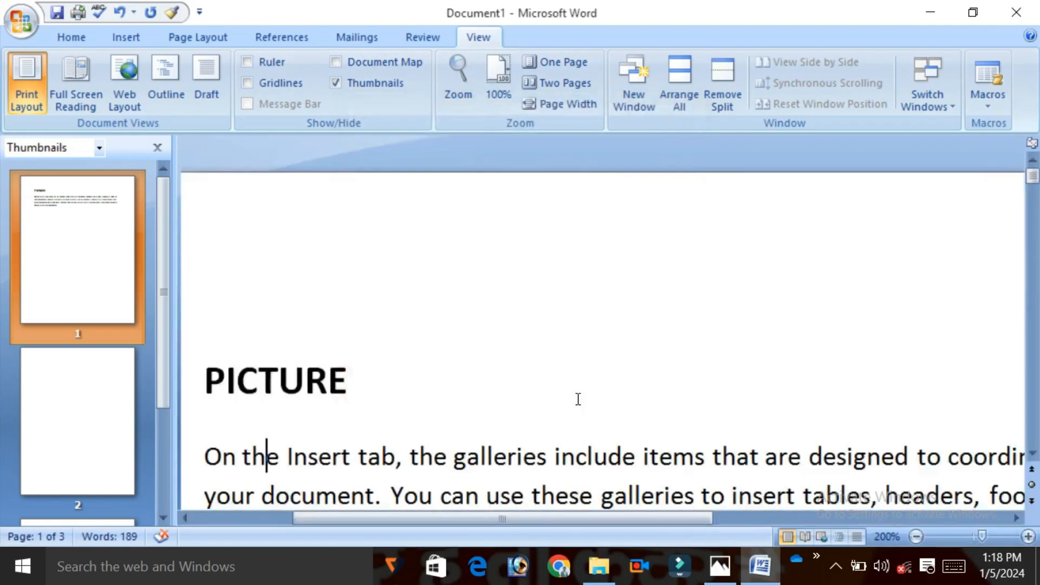
scroll(down, 3)
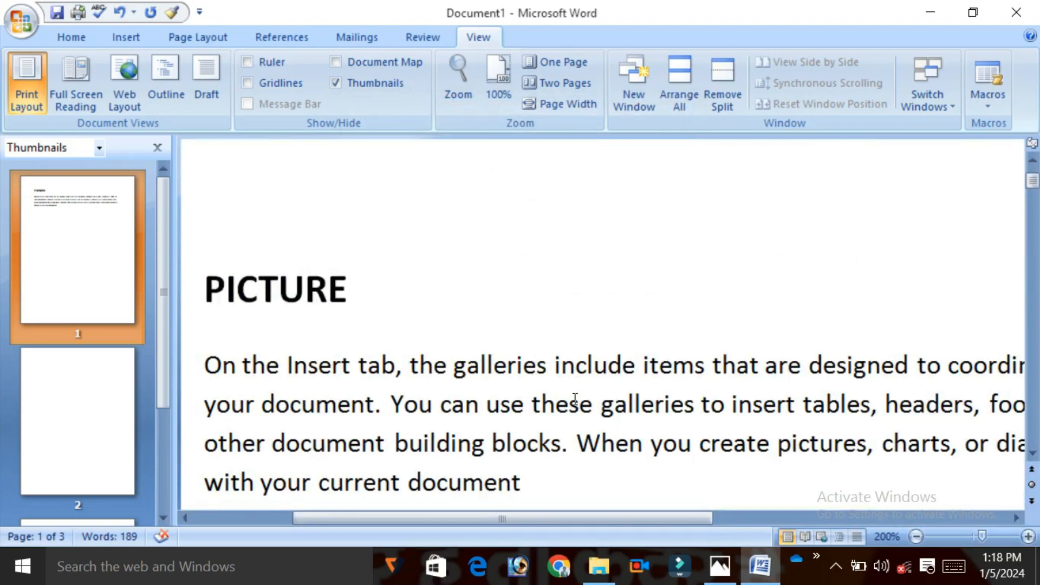
Return the zoom to 100%, then reduce it to 75%.
click(456, 76)
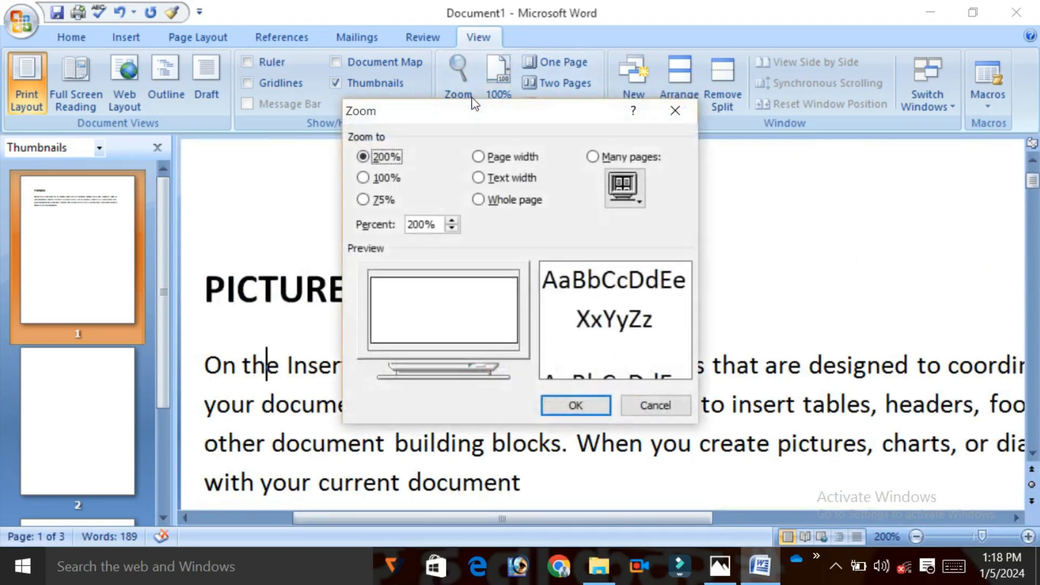
click(362, 178)
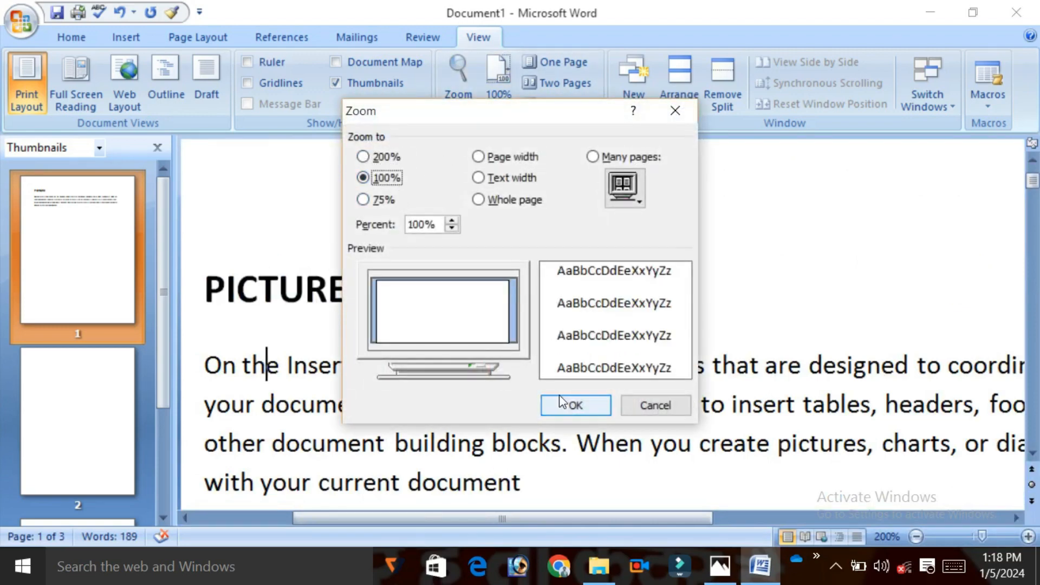
click(575, 405)
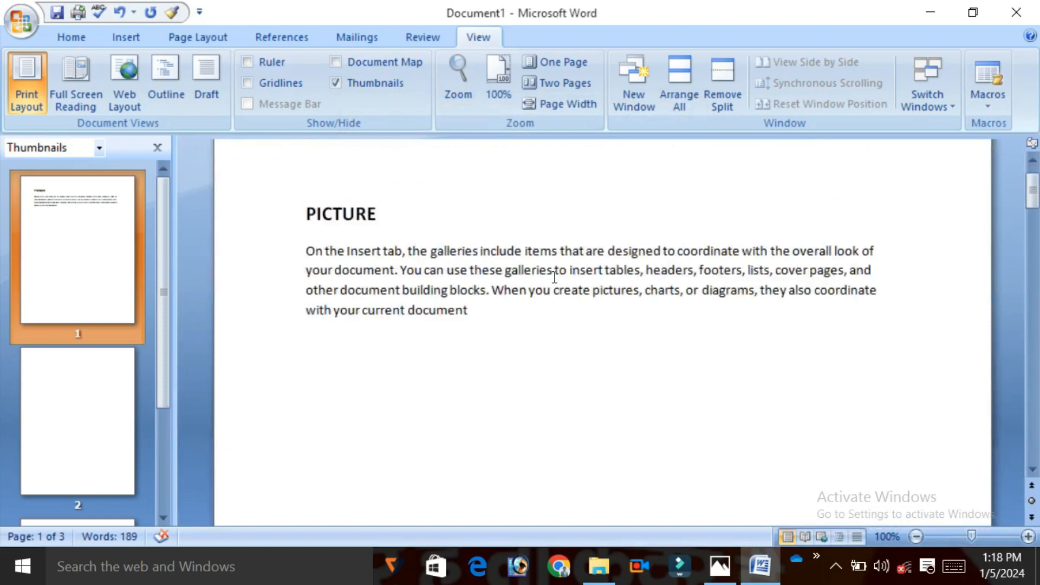
click(457, 73)
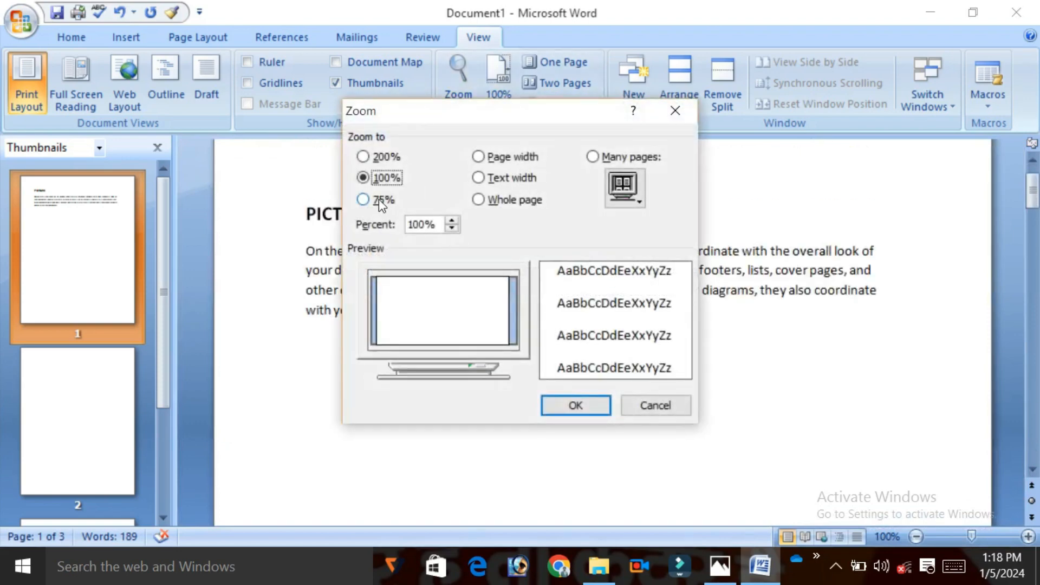
click(575, 405)
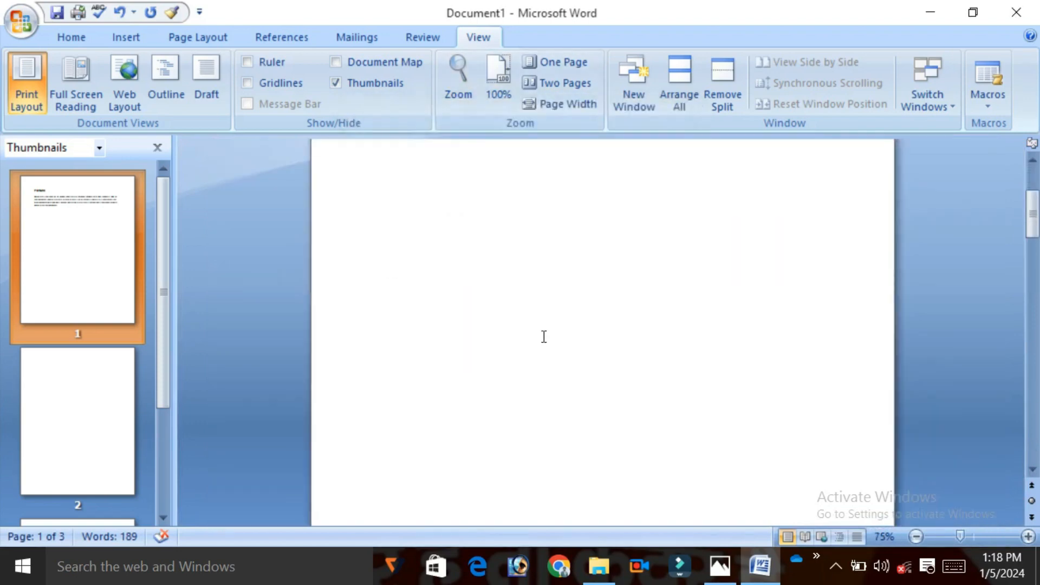
Set a custom 83% zoom, then fit the page width to the window at 103%.
click(457, 70)
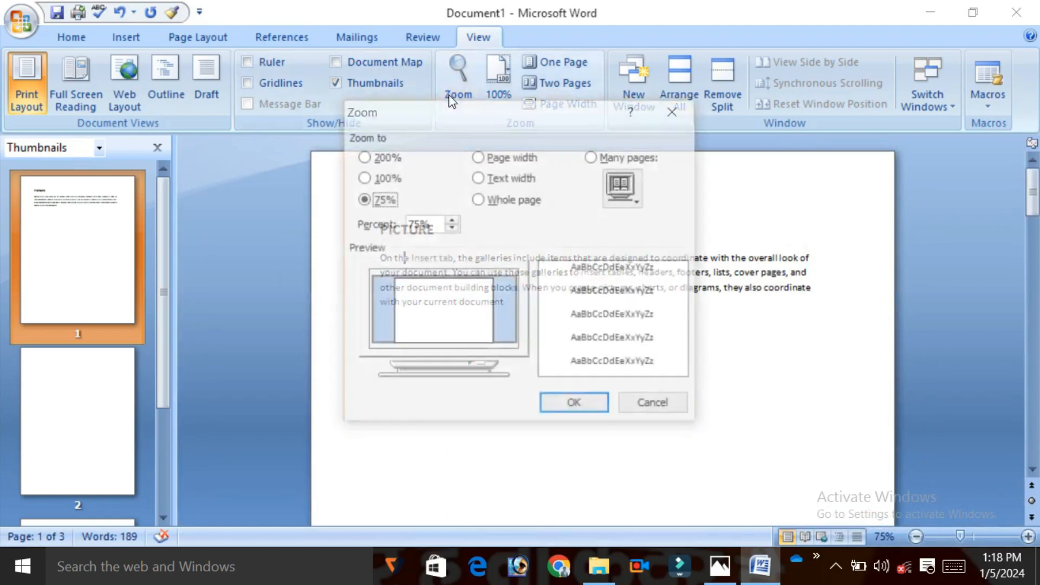
click(451, 218)
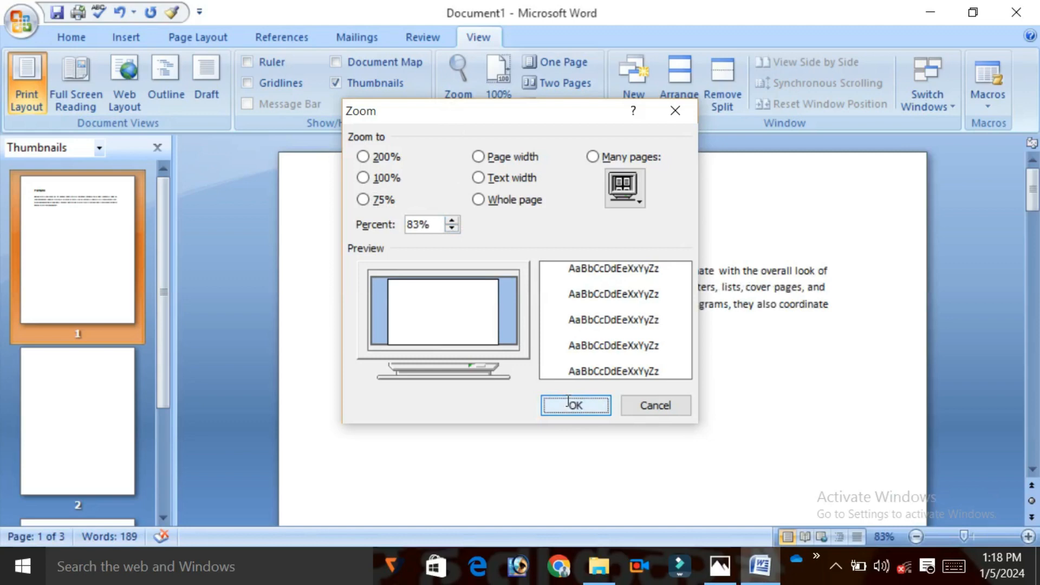
click(576, 405)
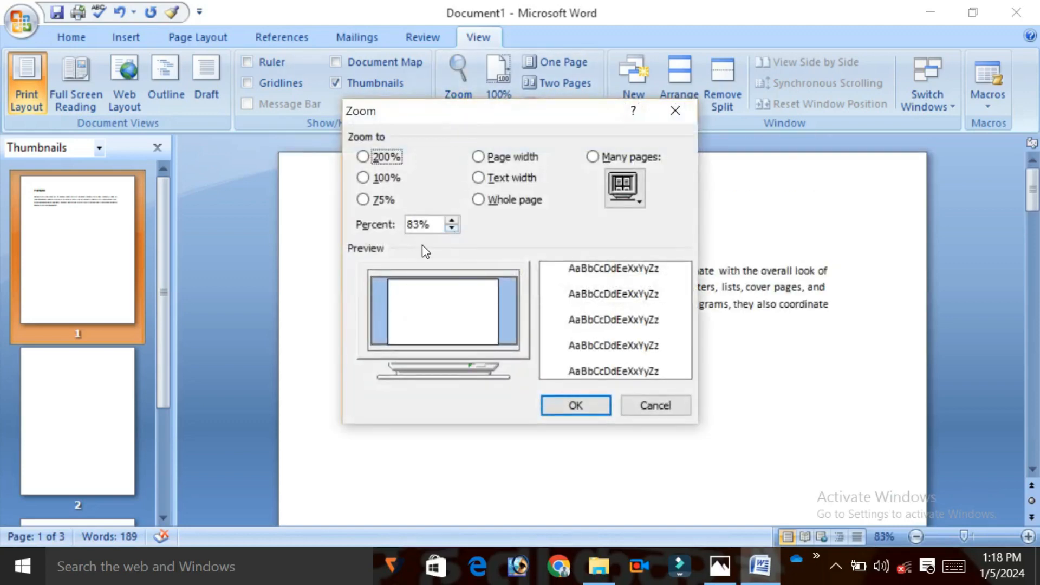
mouse_move(494, 172)
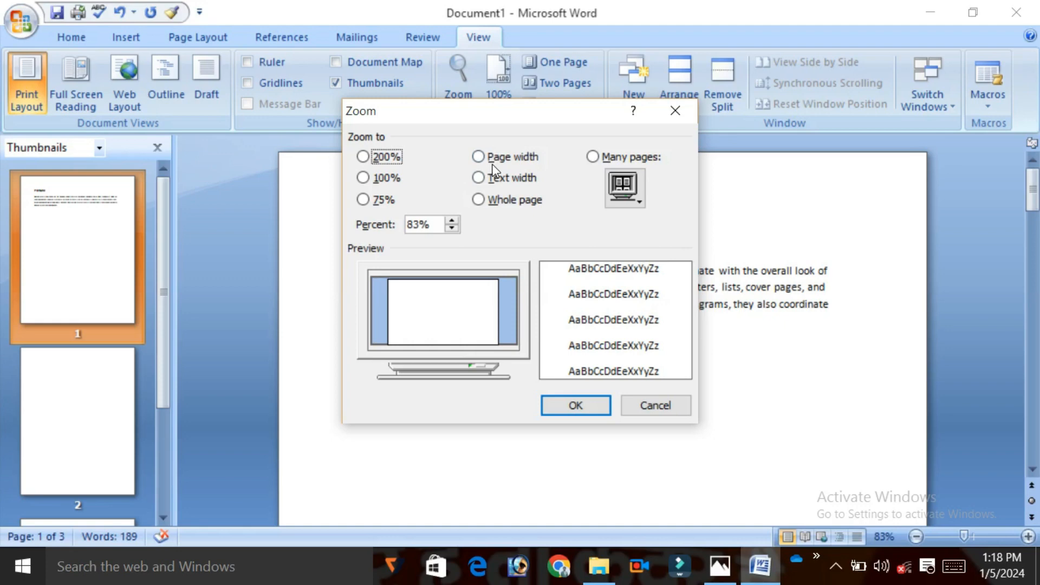
click(474, 156)
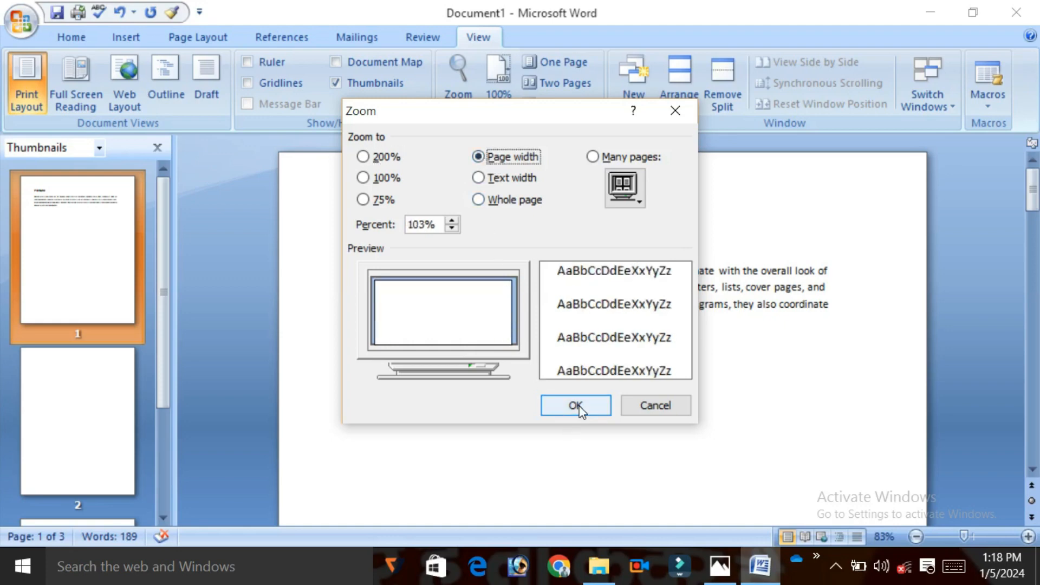
click(575, 406)
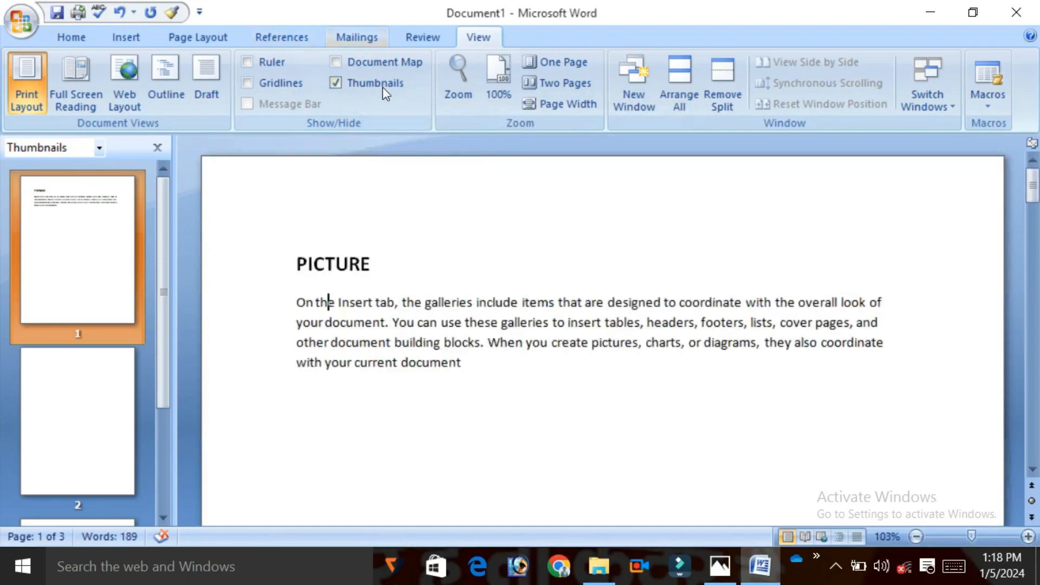
Zoom to text width so the text fills the window at 133%.
click(457, 74)
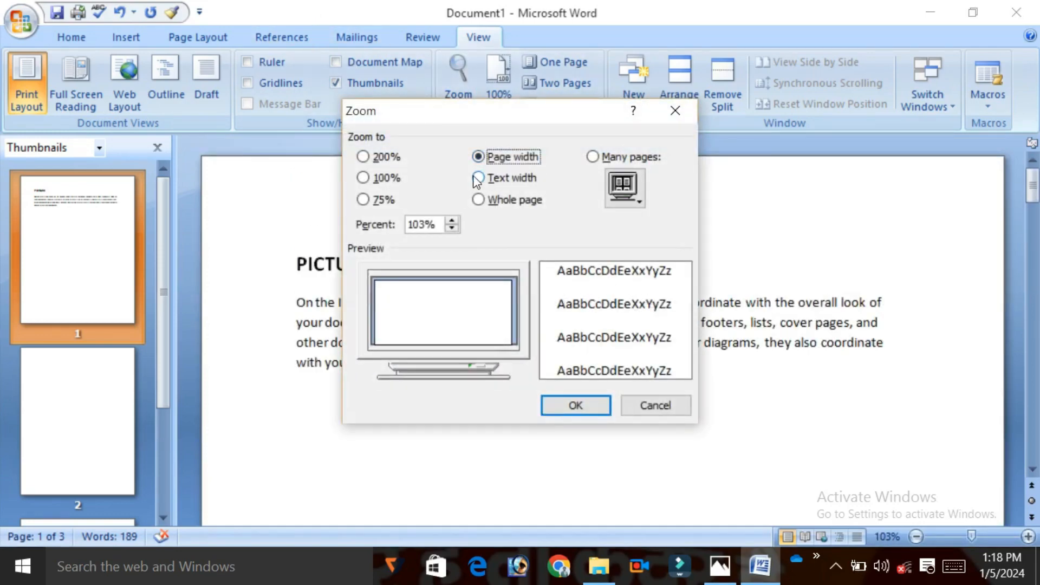
click(477, 177)
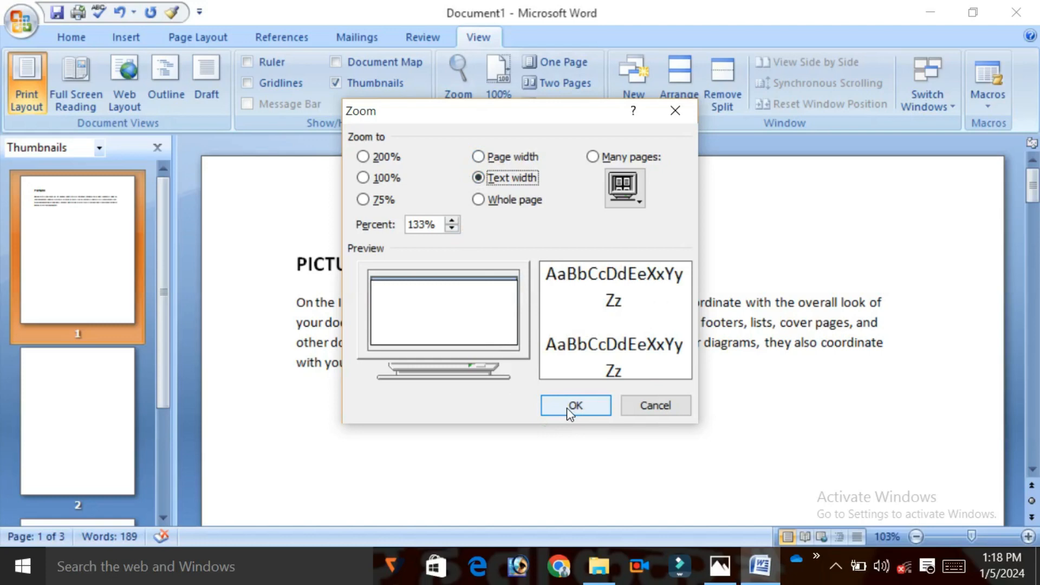
click(576, 405)
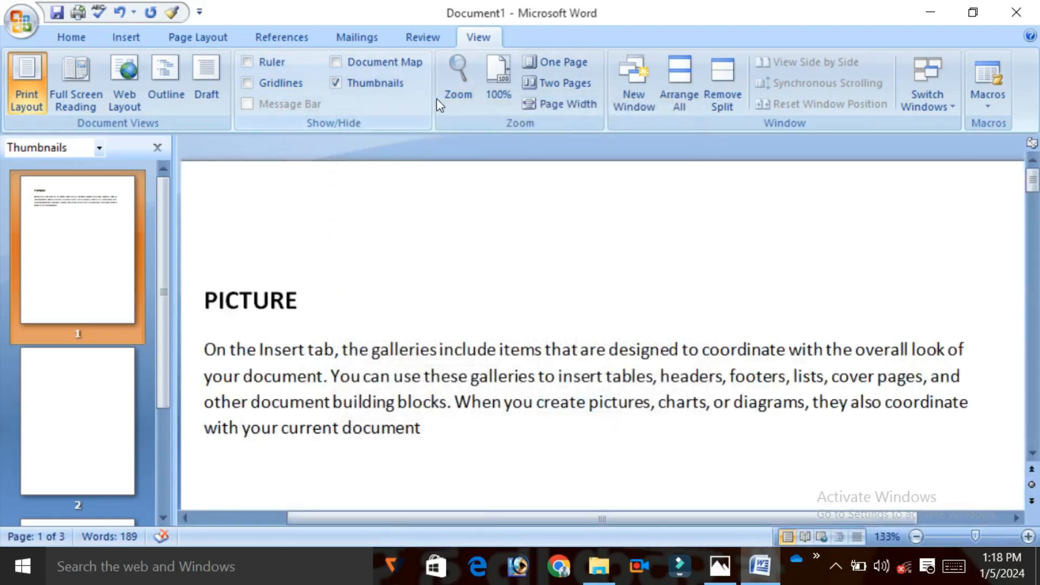
Zoom out to show the whole first page at 37%.
click(457, 76)
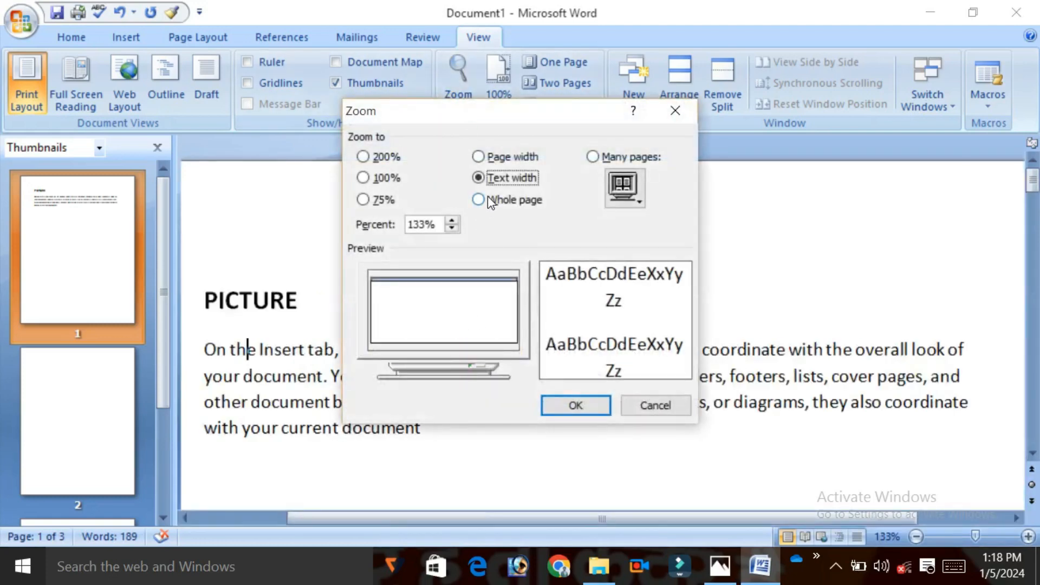
click(478, 199)
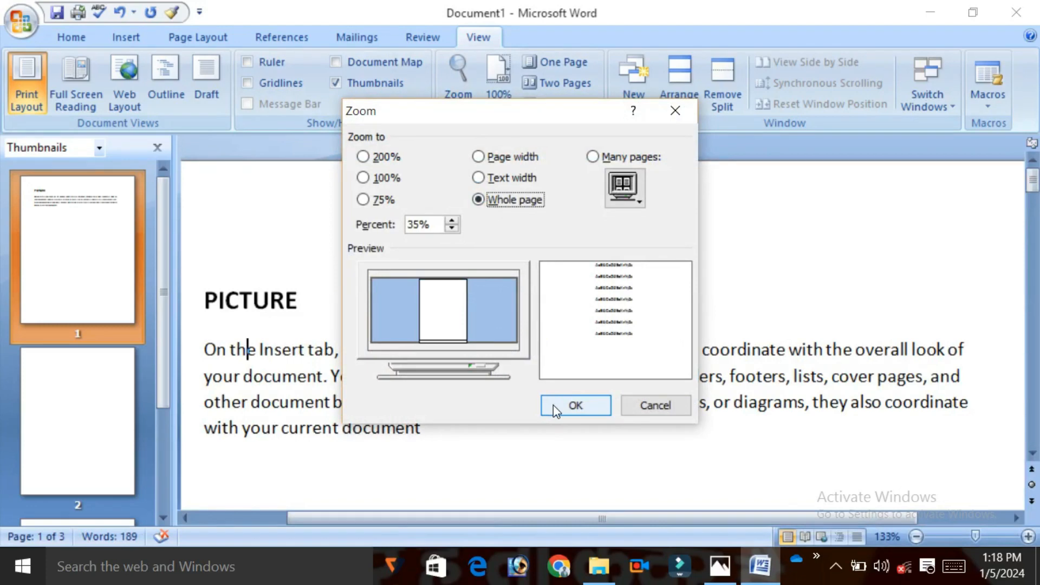
click(576, 405)
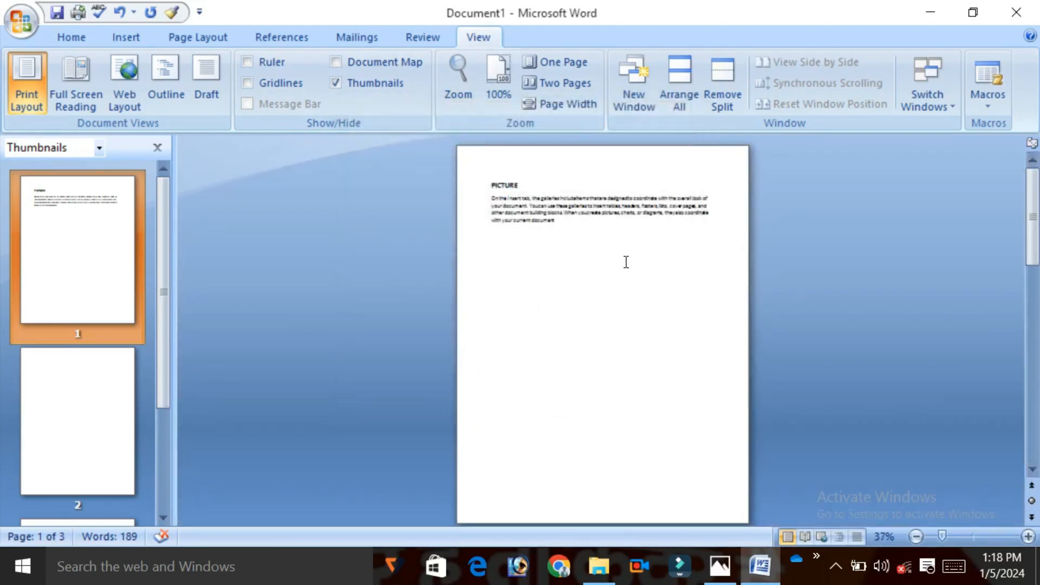
scroll(down, 3)
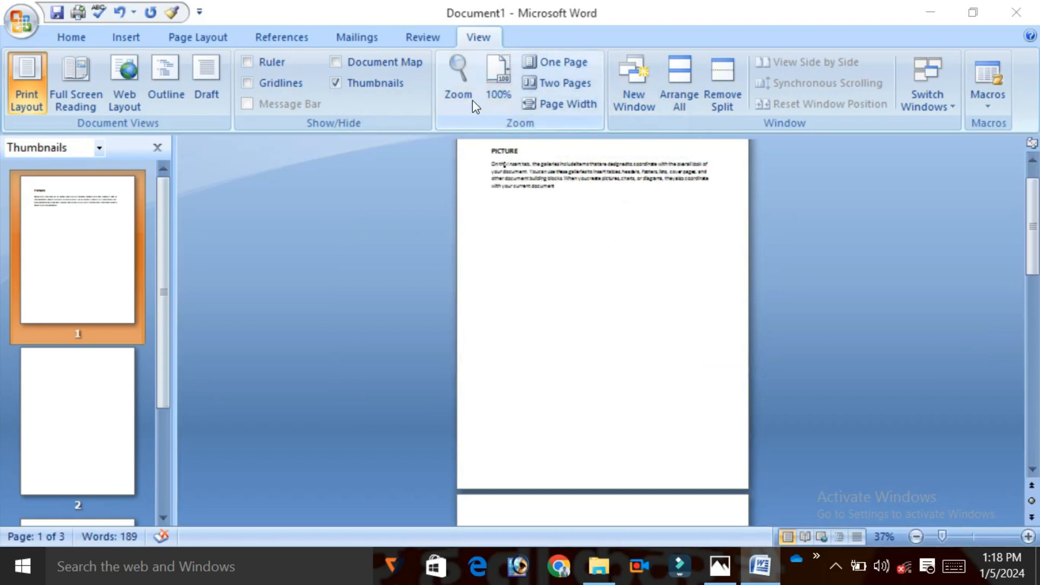
Restore the document to 100%, briefly trying 200% before the 100% button.
click(456, 73)
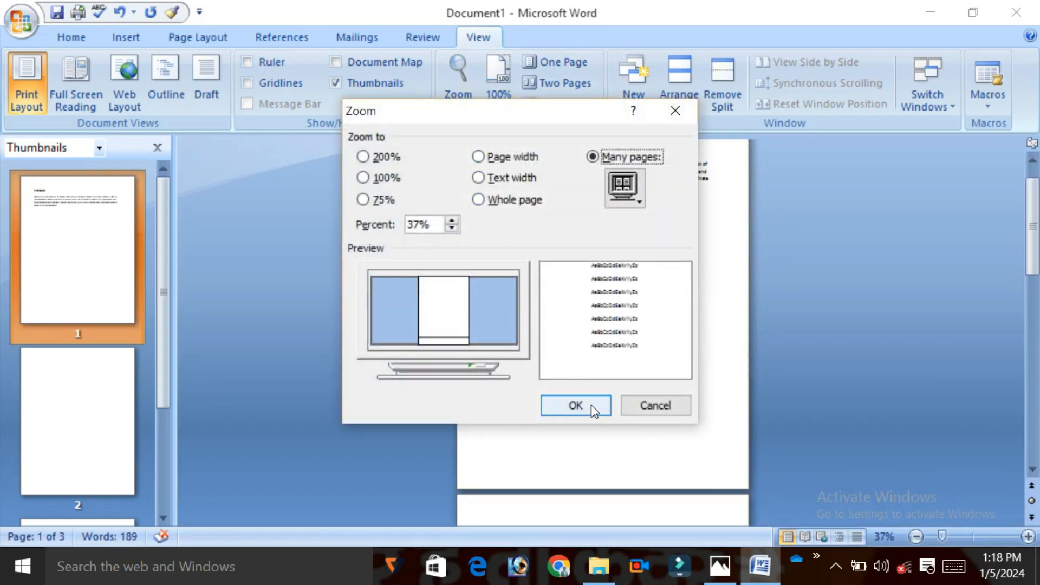
click(362, 178)
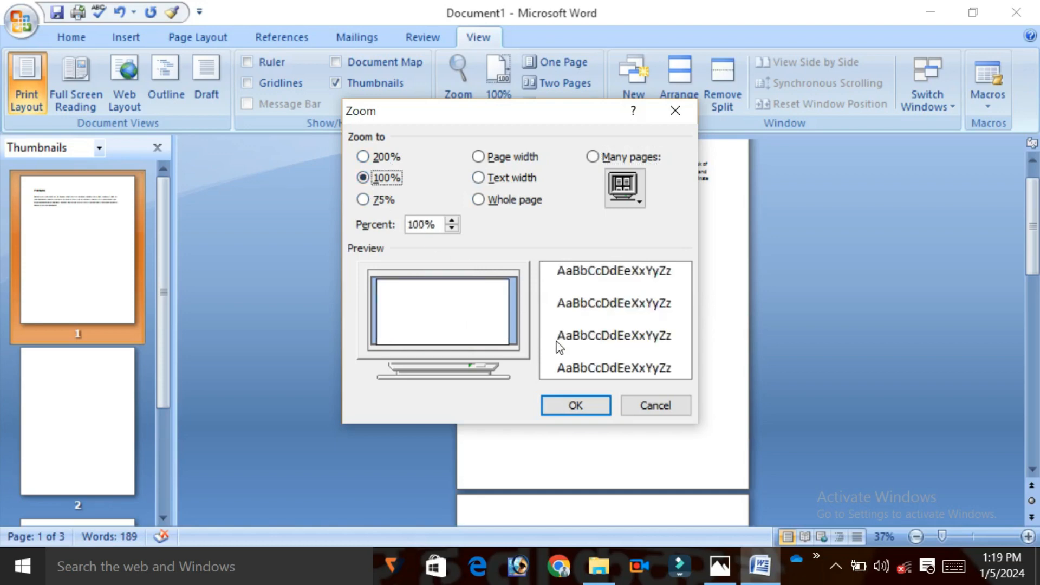
click(575, 405)
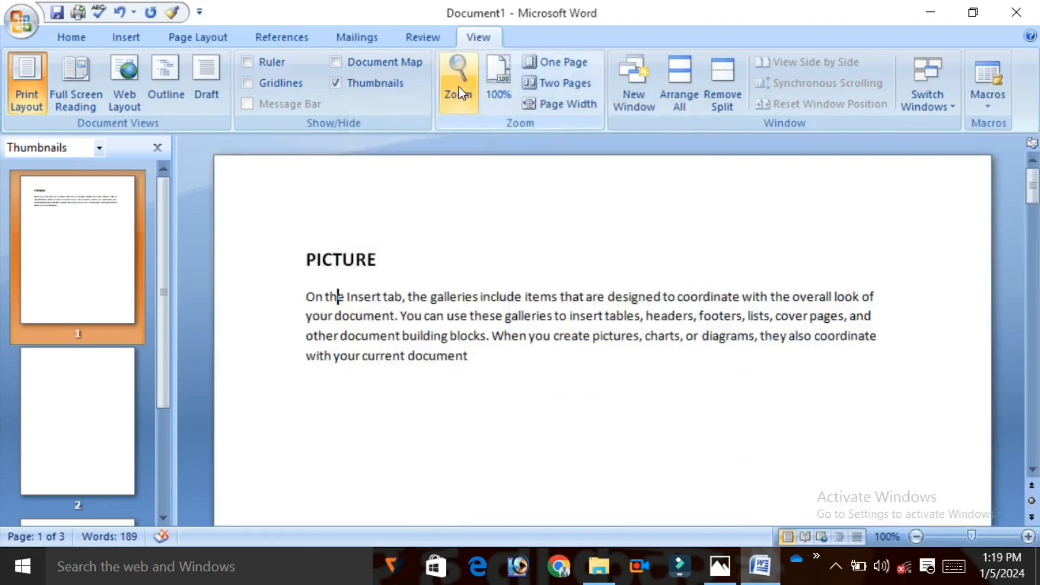
click(456, 76)
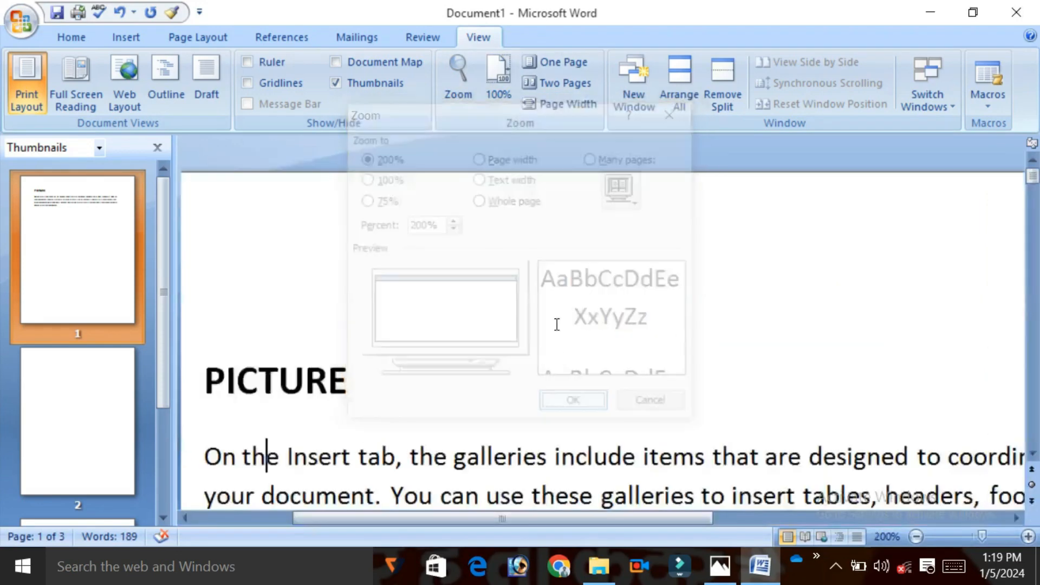
click(499, 81)
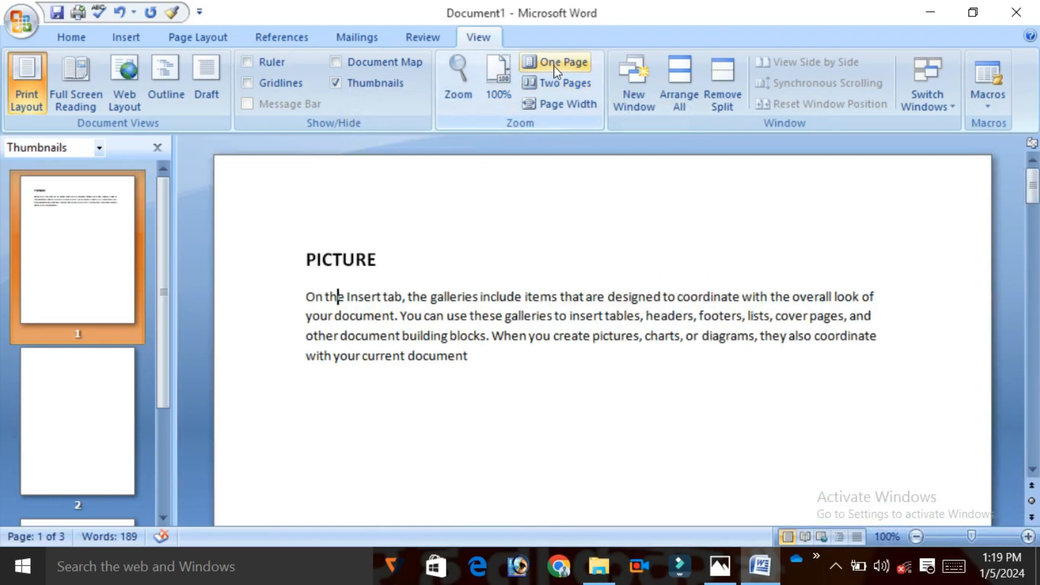
Fit one whole page in the window, then show two pages side by side at 37%.
click(555, 62)
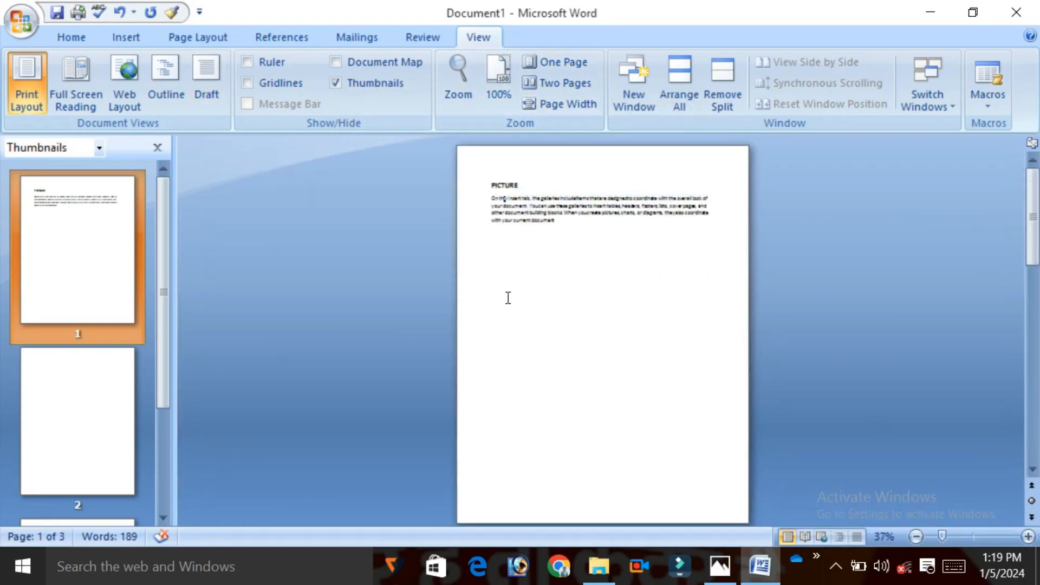
scroll(down, 3)
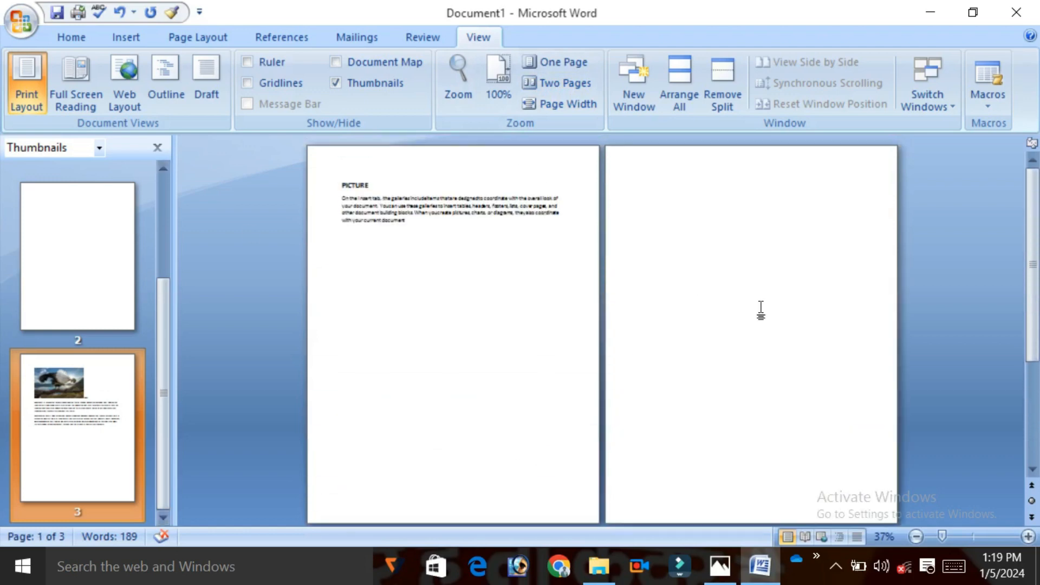
mouse_move(593, 279)
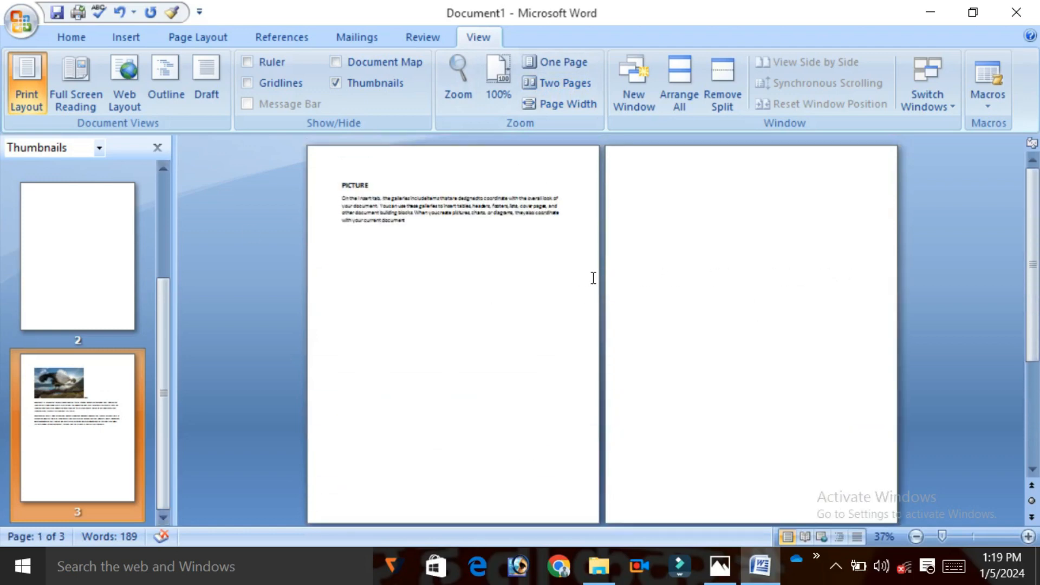
Scroll to page 3 with the bird photo and fit it to page width at 103%.
scroll(down, 3)
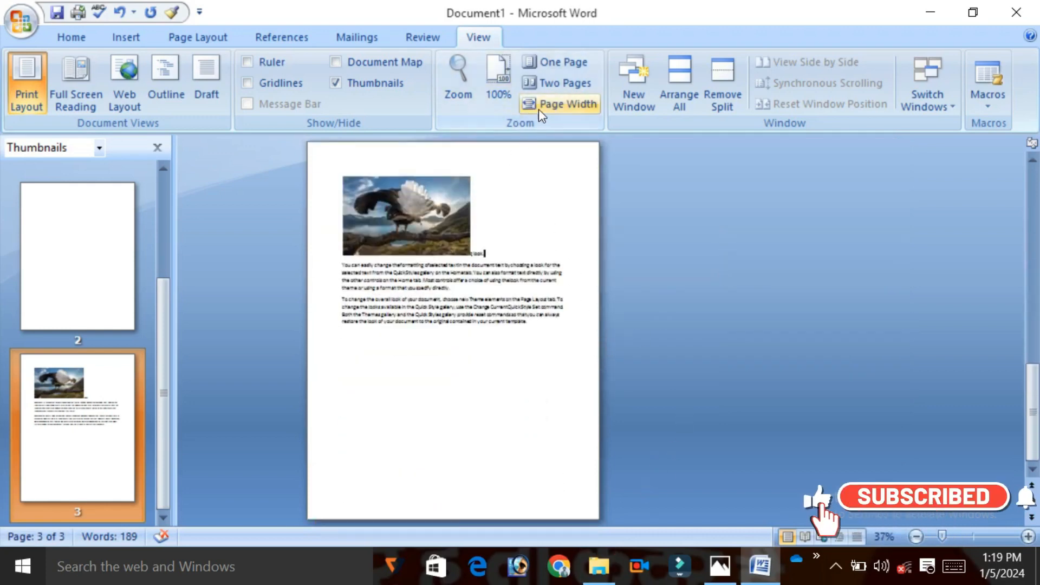
click(560, 105)
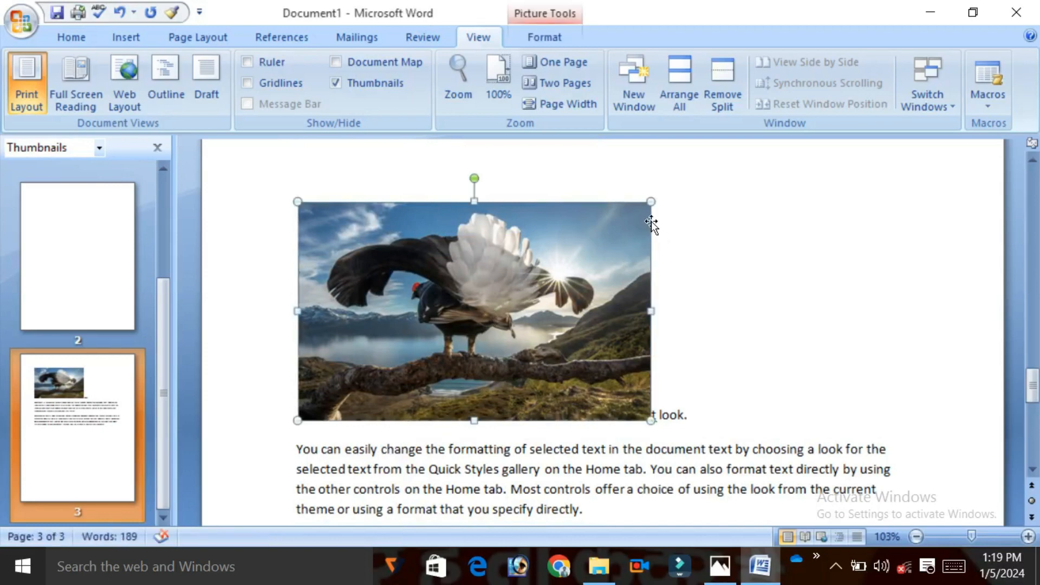
mouse_move(640, 223)
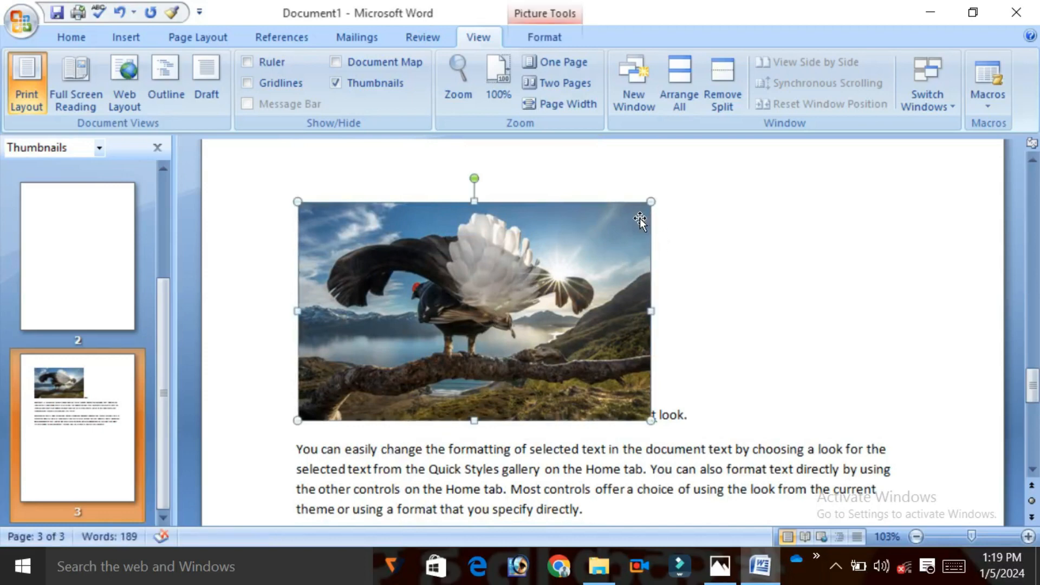